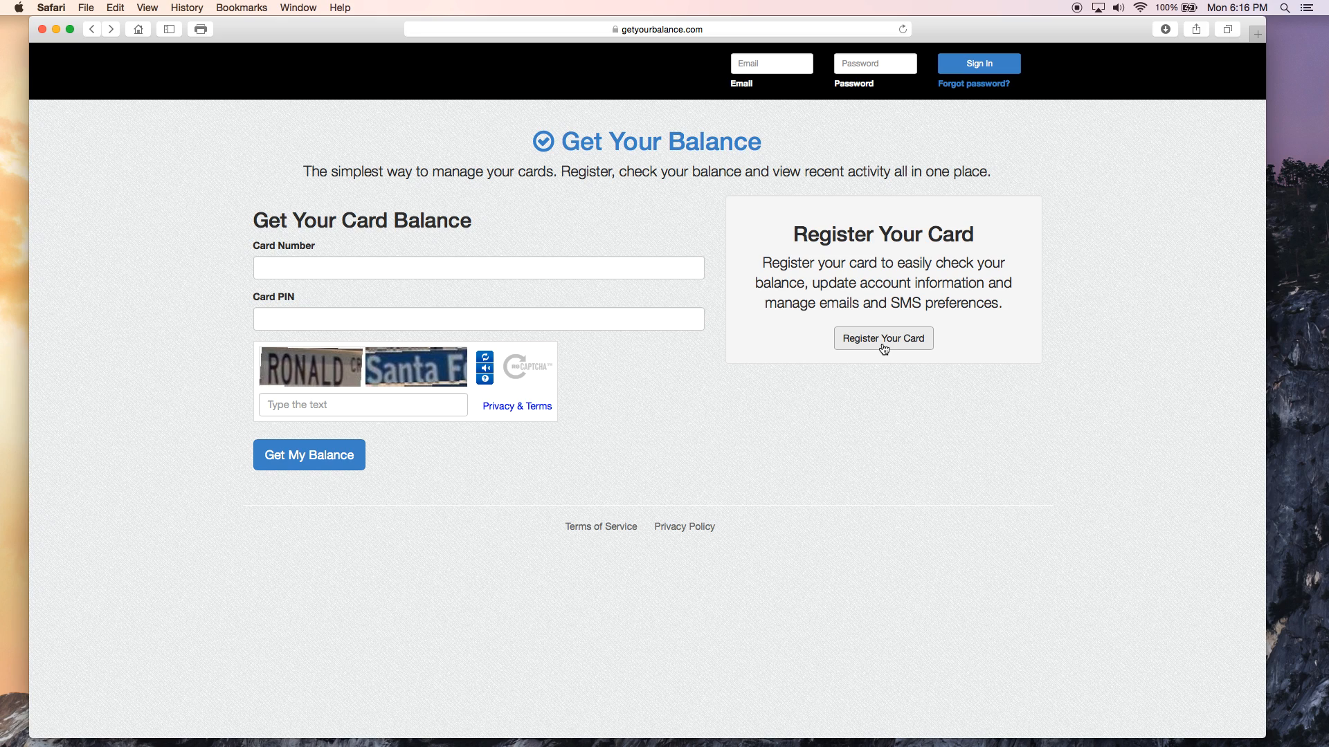
Start a new gift card registration from the home page's 'Register Your Card' button
{"action": "left_click", "coordinate": [883, 338]}
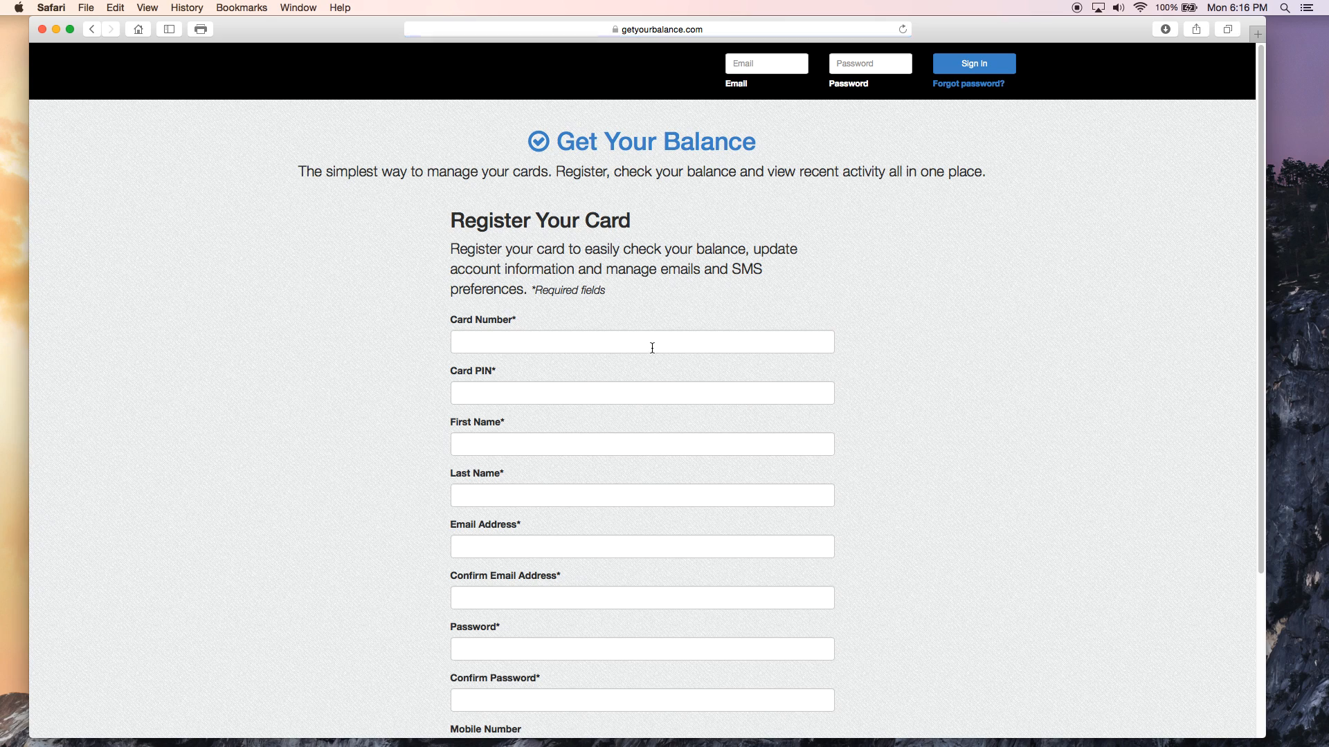
Enter the card number, PIN, and first and last name
{"action": "left_click", "coordinate": [642, 342]}
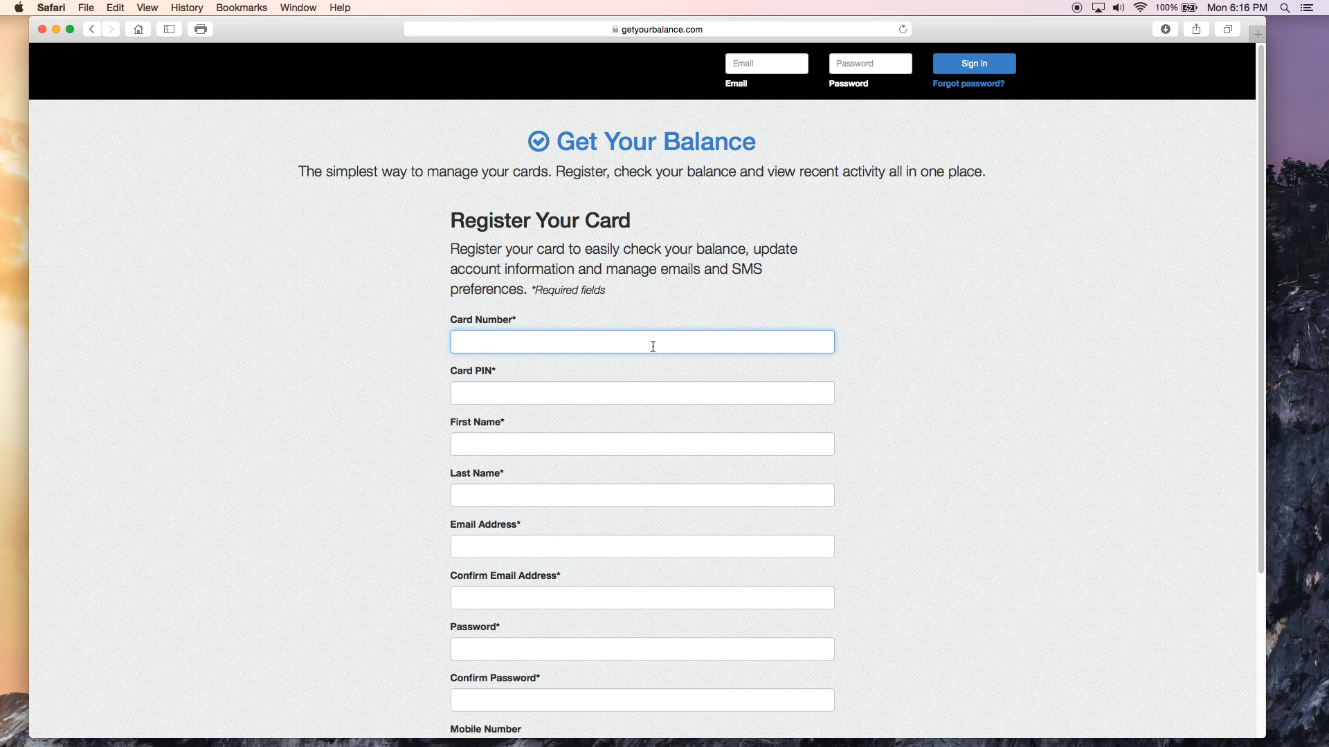
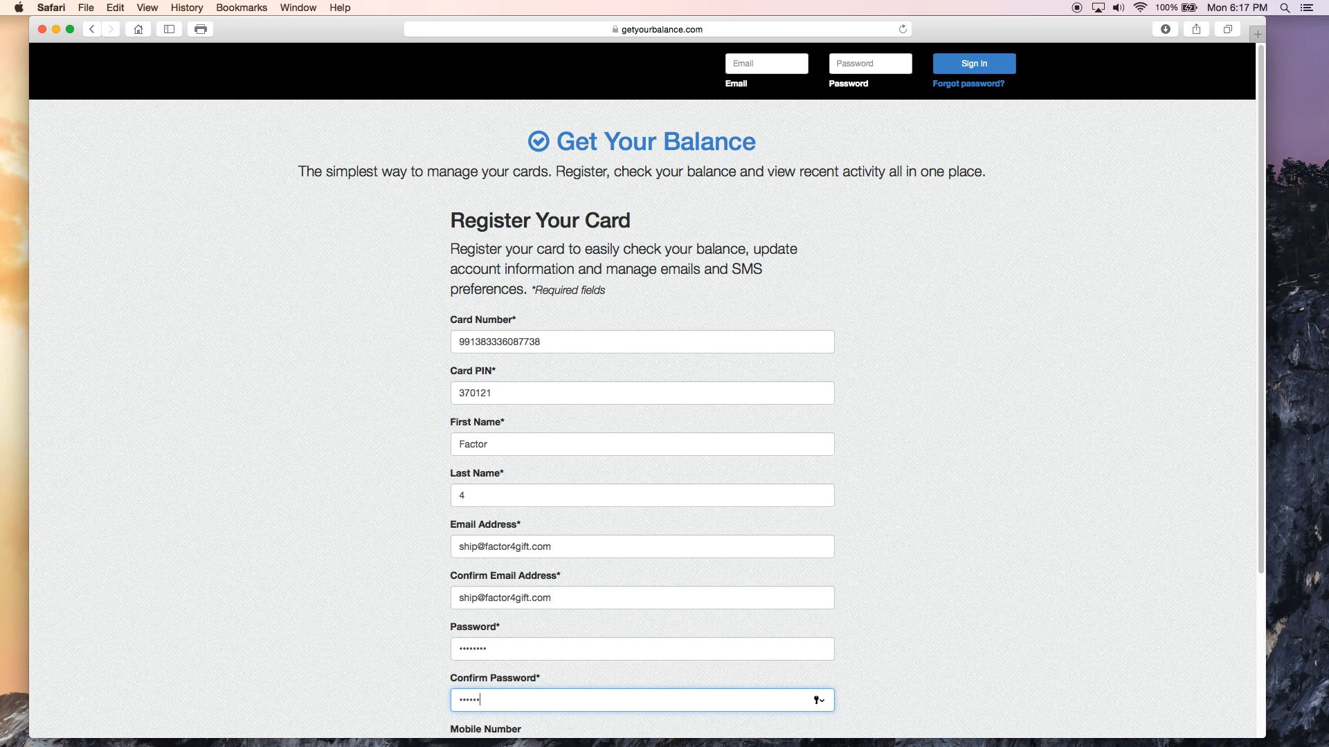
Move past the optional mobile number field and answer the captcha with 103
{"action": "scroll", "scroll_direction": "down", "scroll_amount": 3}
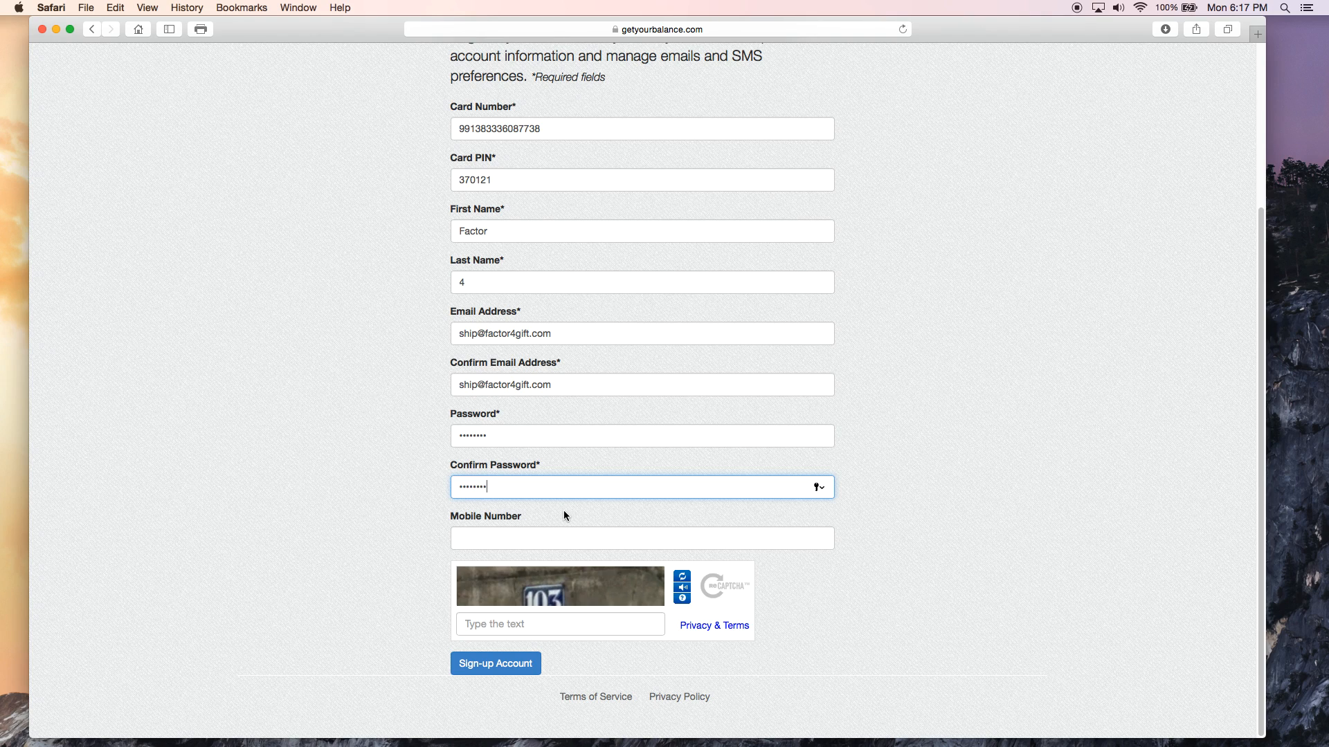
{"action": "left_click", "coordinate": [640, 538]}
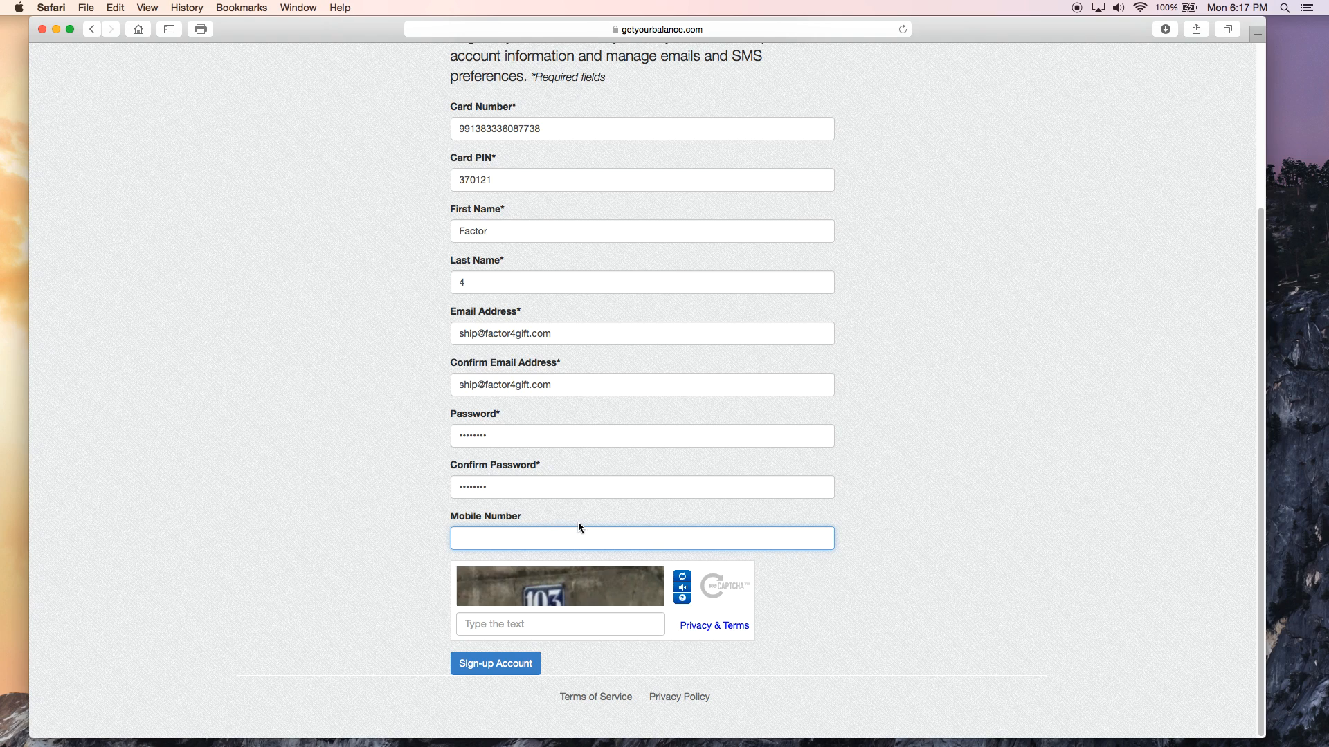
{"action": "left_click", "coordinate": [559, 623]}
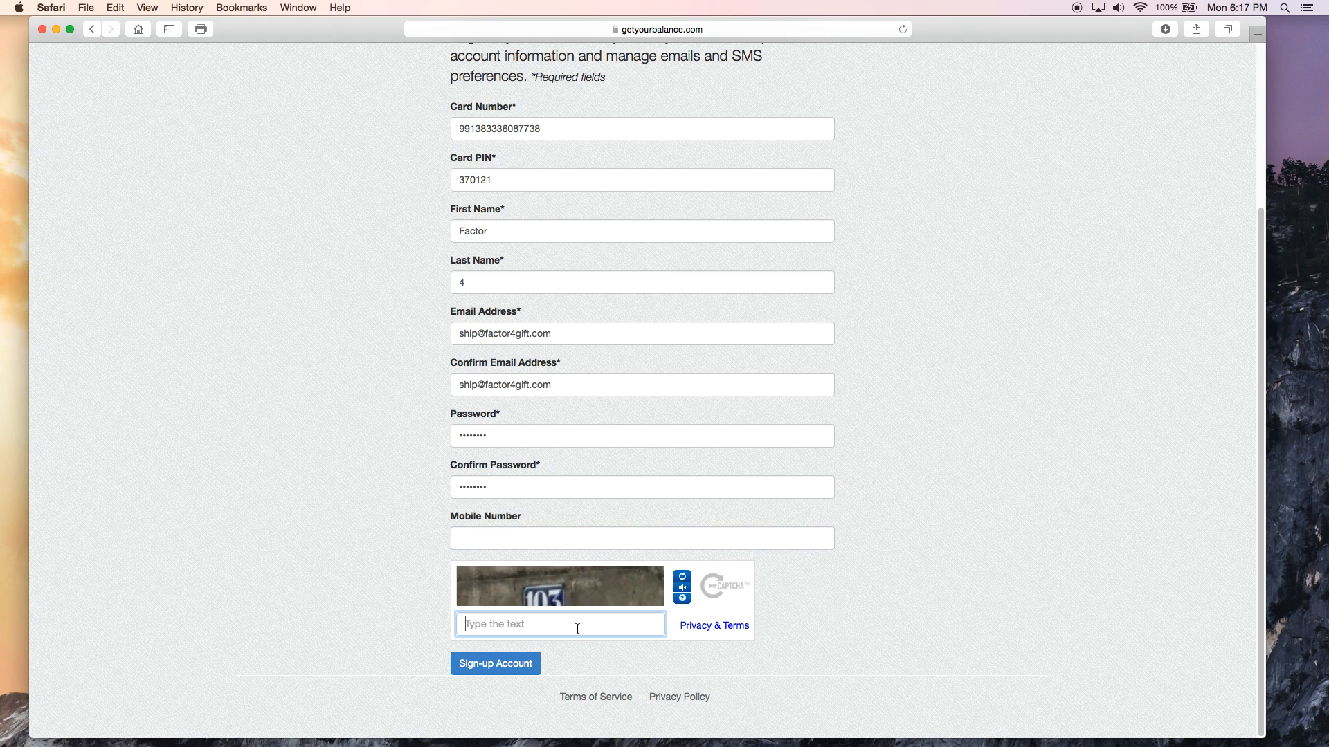
{"action": "type", "text": "103"}
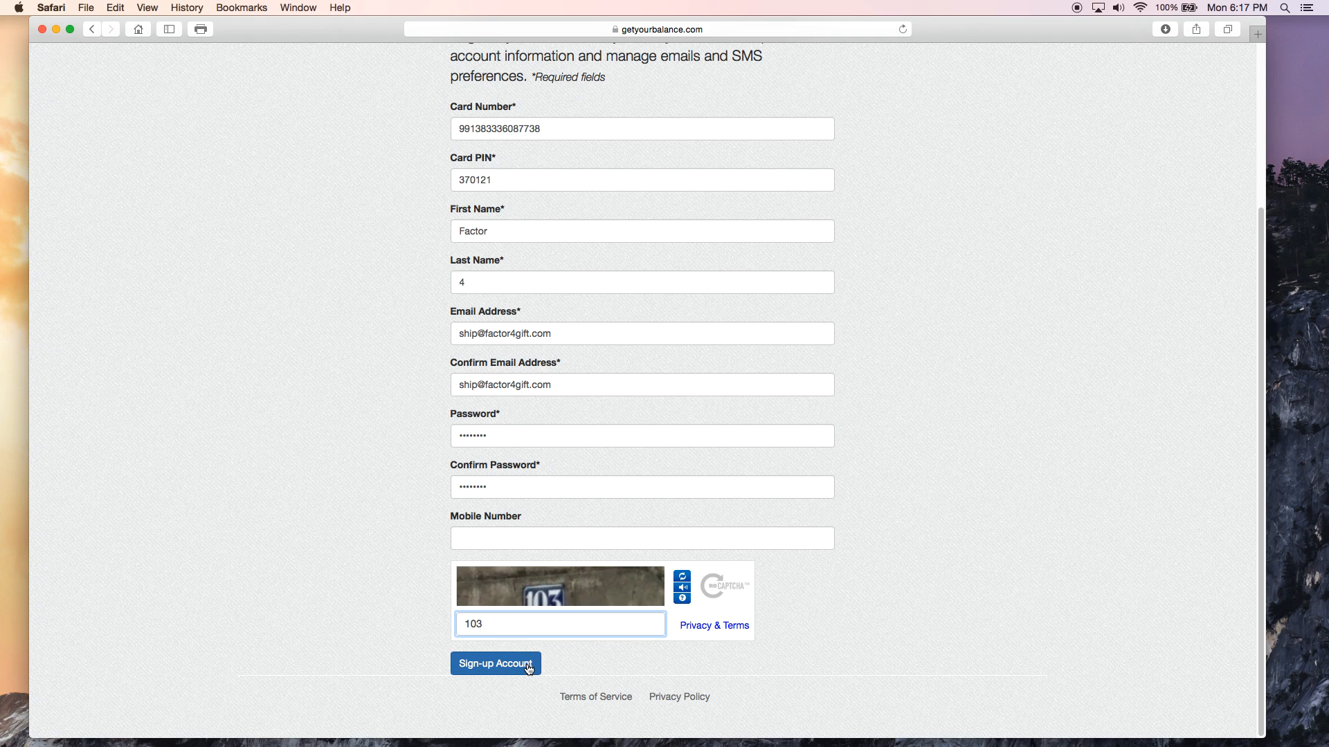
Submit 'Sign-up Account' and decline Safari's offer to save the password
{"action": "left_click", "coordinate": [495, 664]}
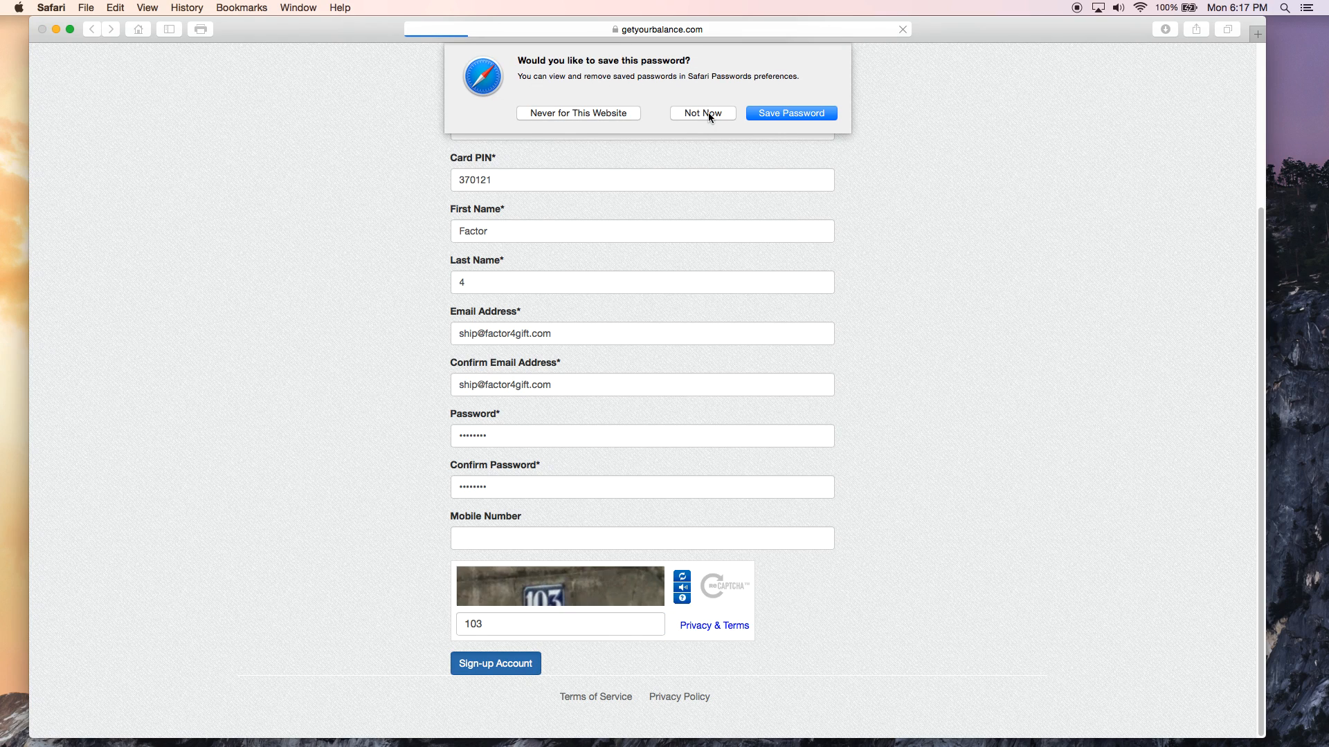
{"action": "left_click", "coordinate": [701, 113]}
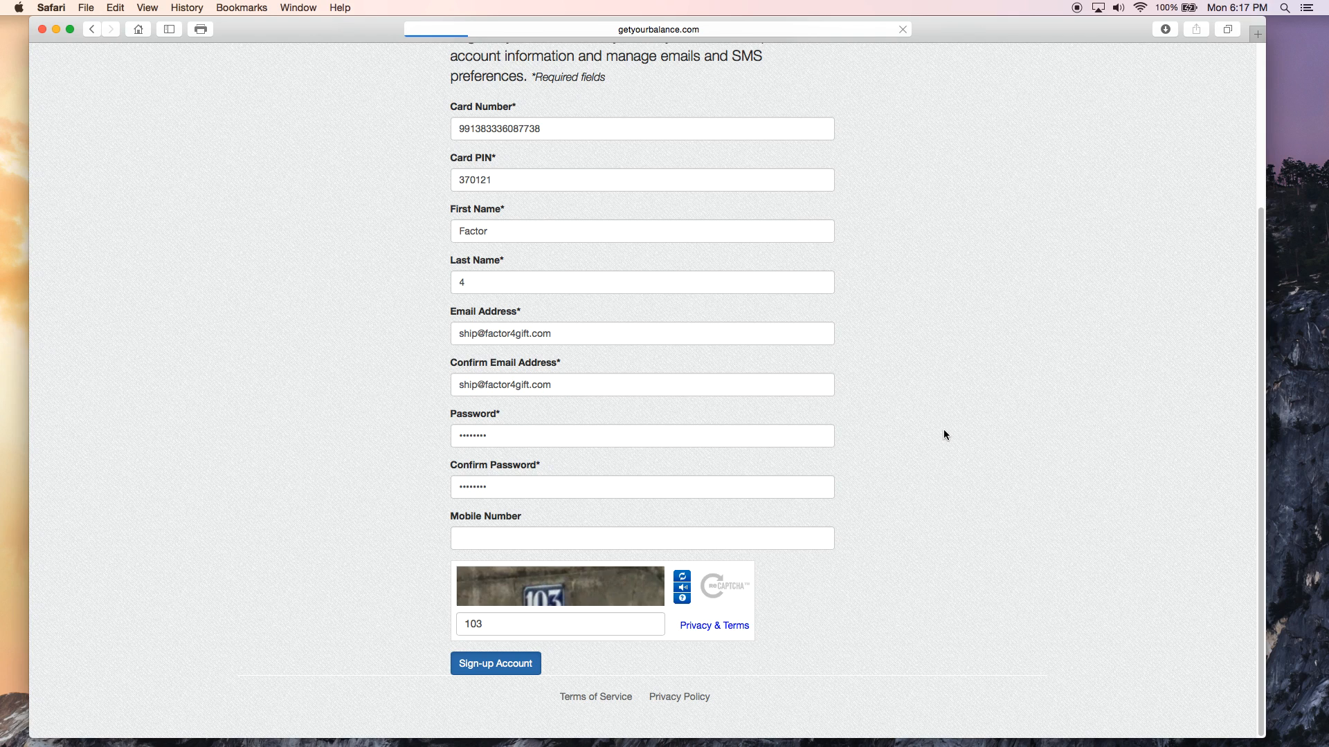
{"action": "left_click", "coordinate": [495, 664]}
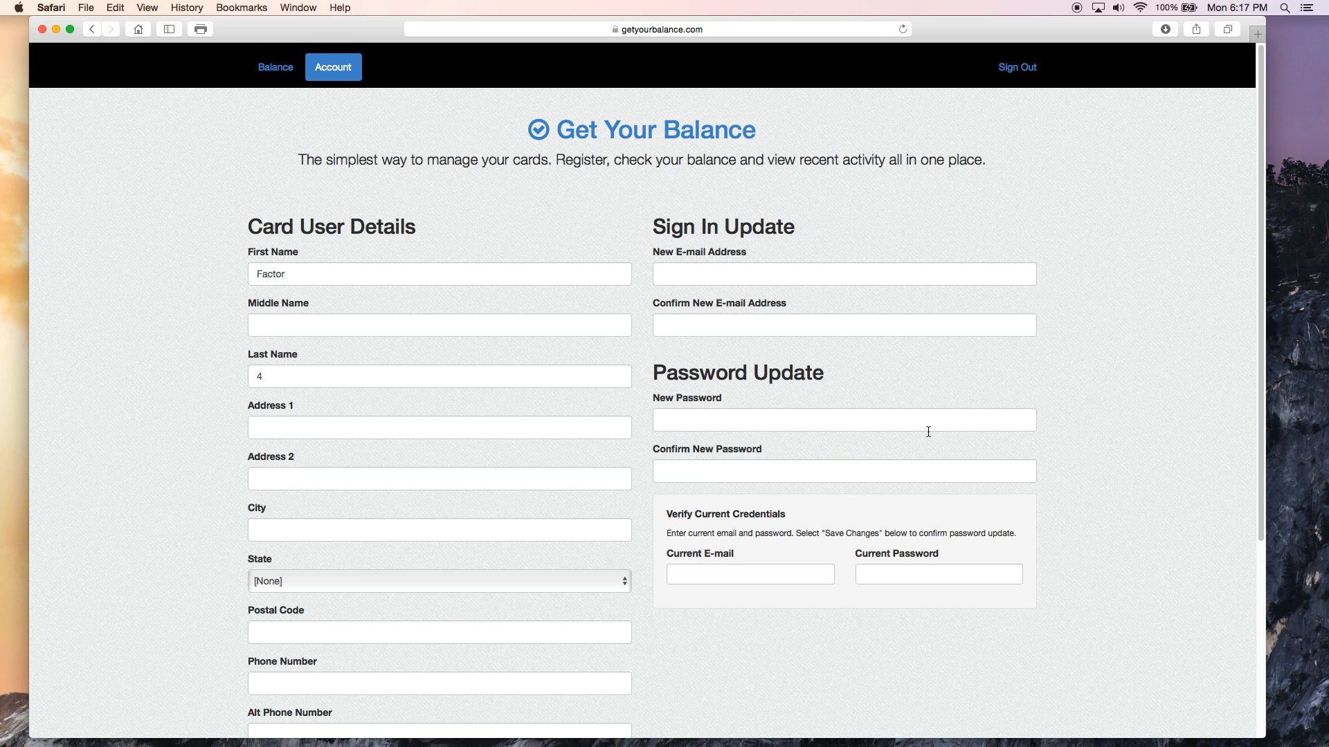
Leave the account details page for the Balance tab in the top navigation
{"action": "scroll", "scroll_direction": "down", "scroll_amount": 3}
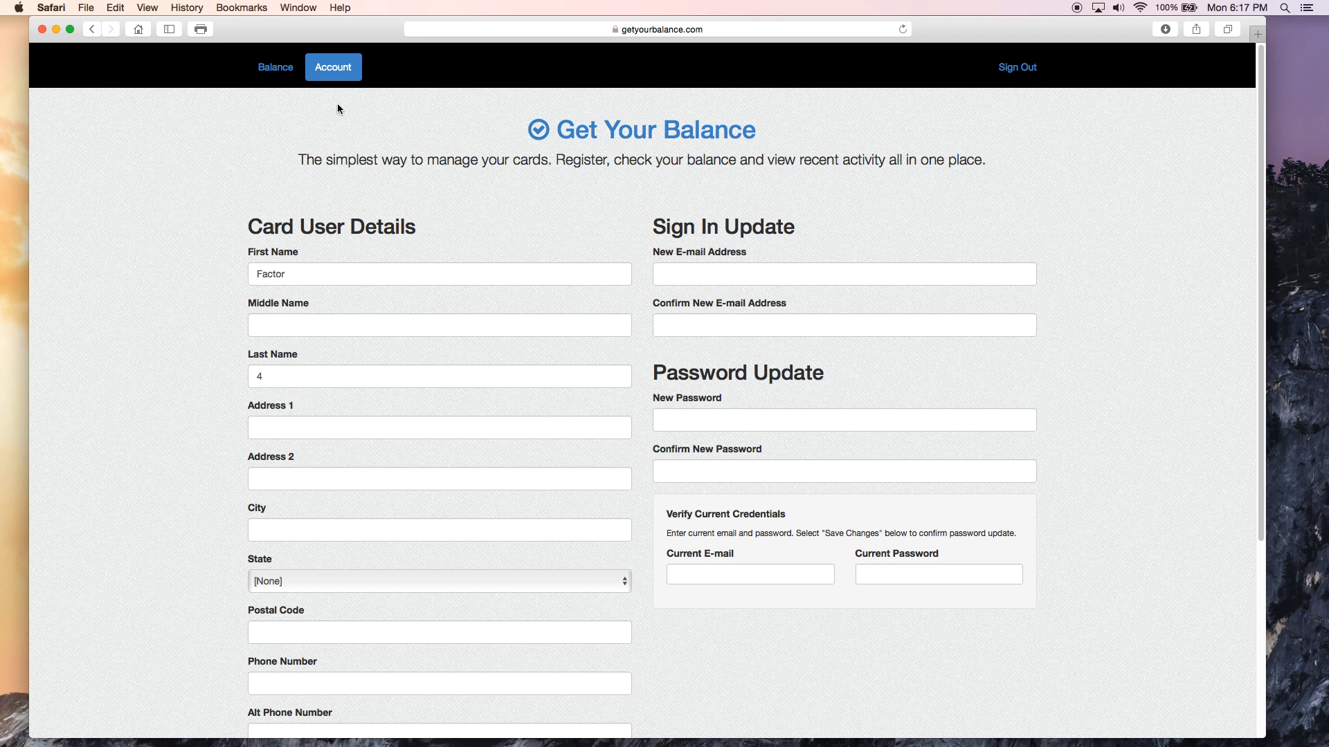
{"action": "left_click", "coordinate": [275, 67]}
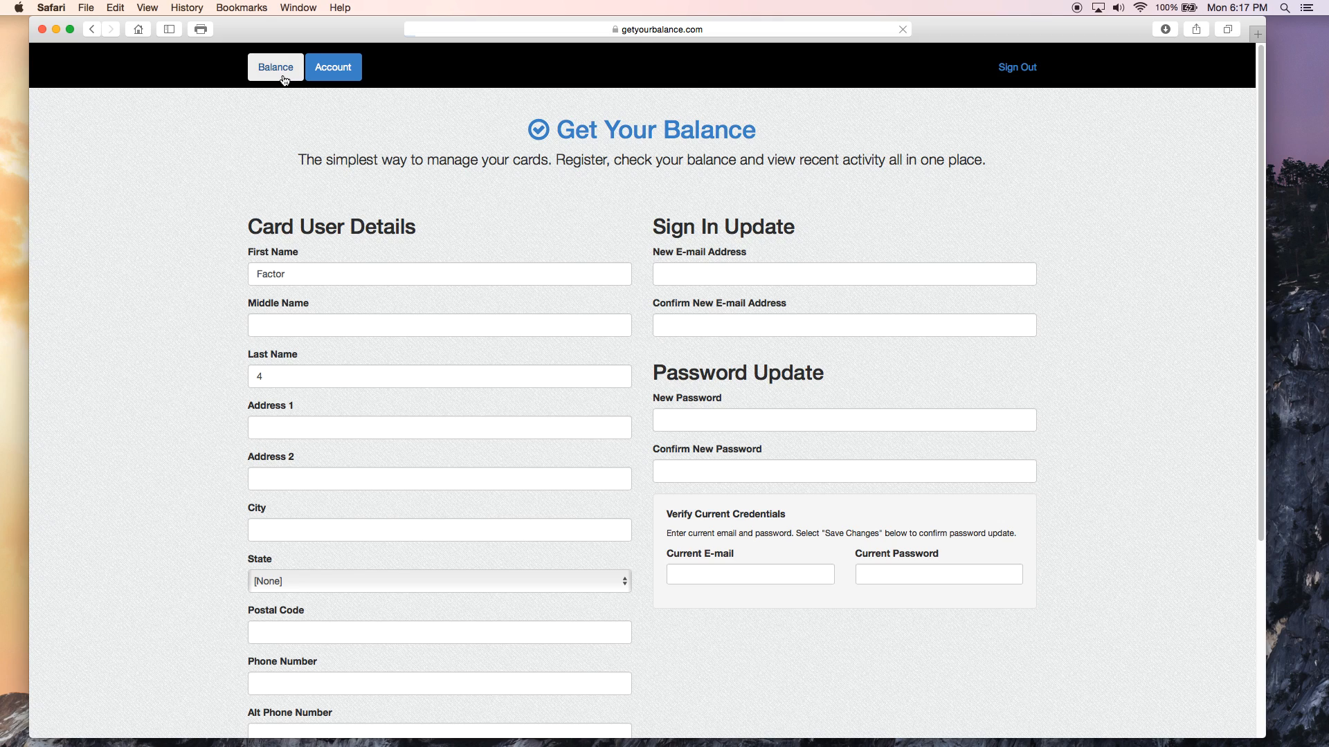
{"action": "left_click", "coordinate": [275, 67]}
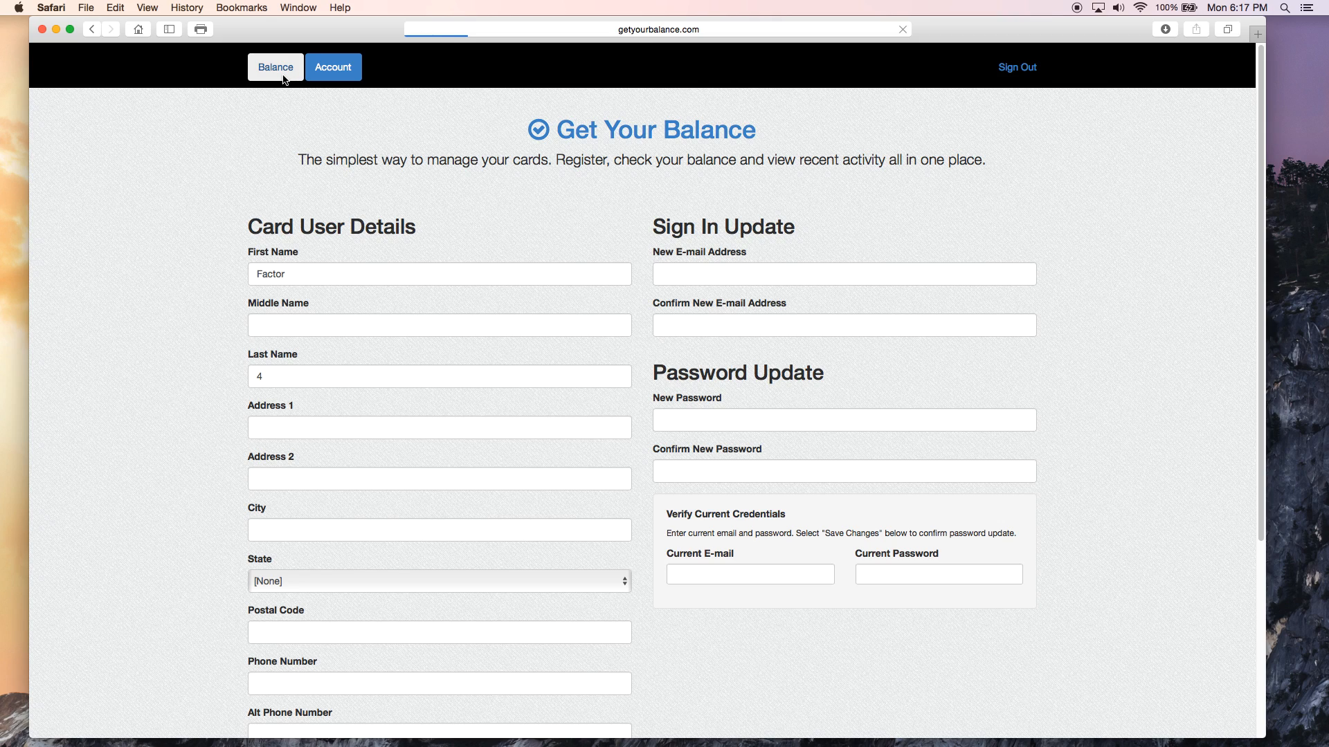
Open the Balance tab to list the F4 Video Demos card as Activated
{"action": "left_click", "coordinate": [274, 67]}
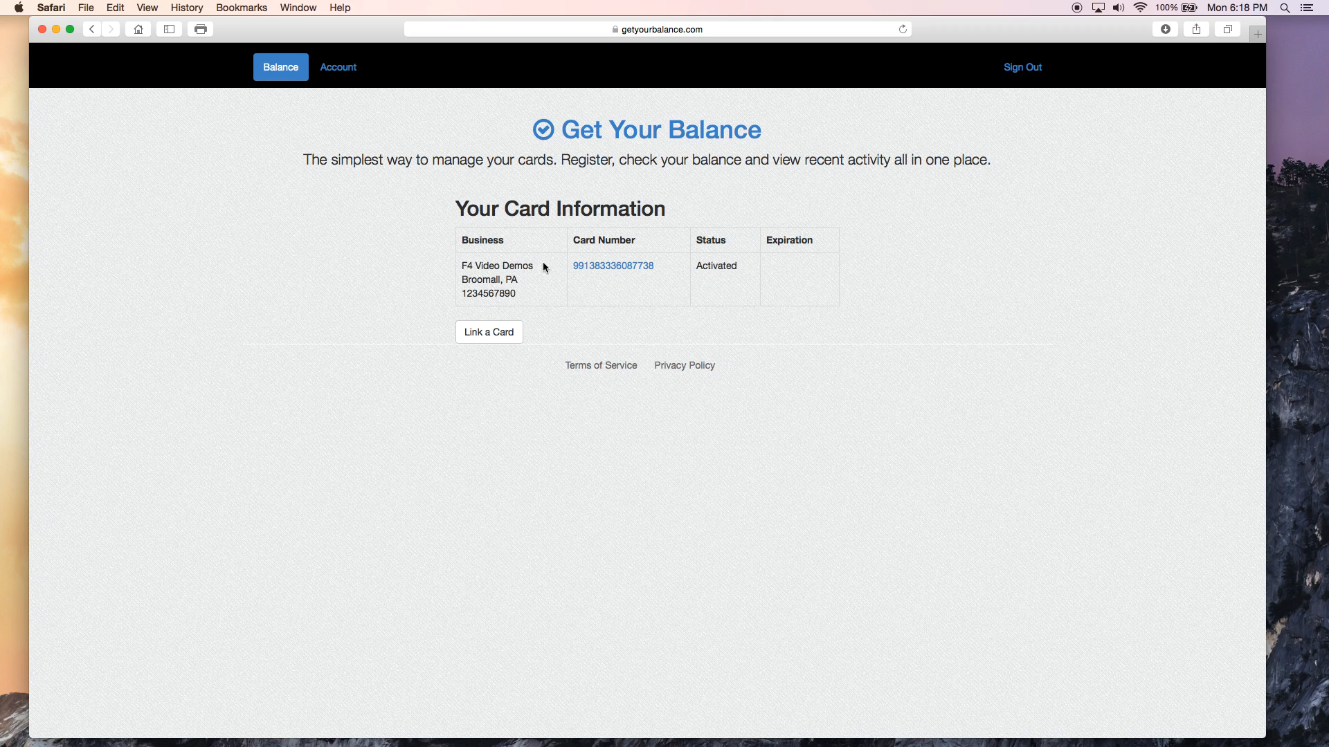
{"action": "mouse_move", "coordinate": [695, 274]}
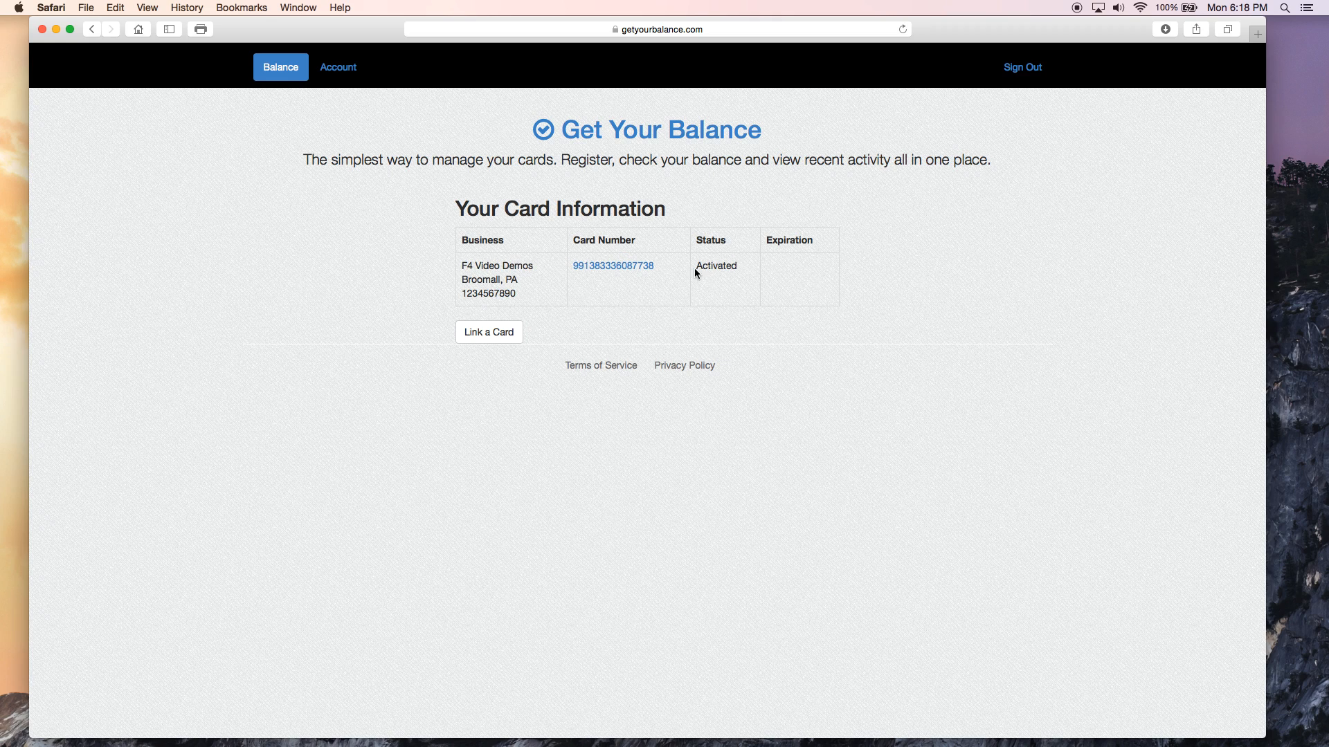
{"action": "mouse_move", "coordinate": [676, 261]}
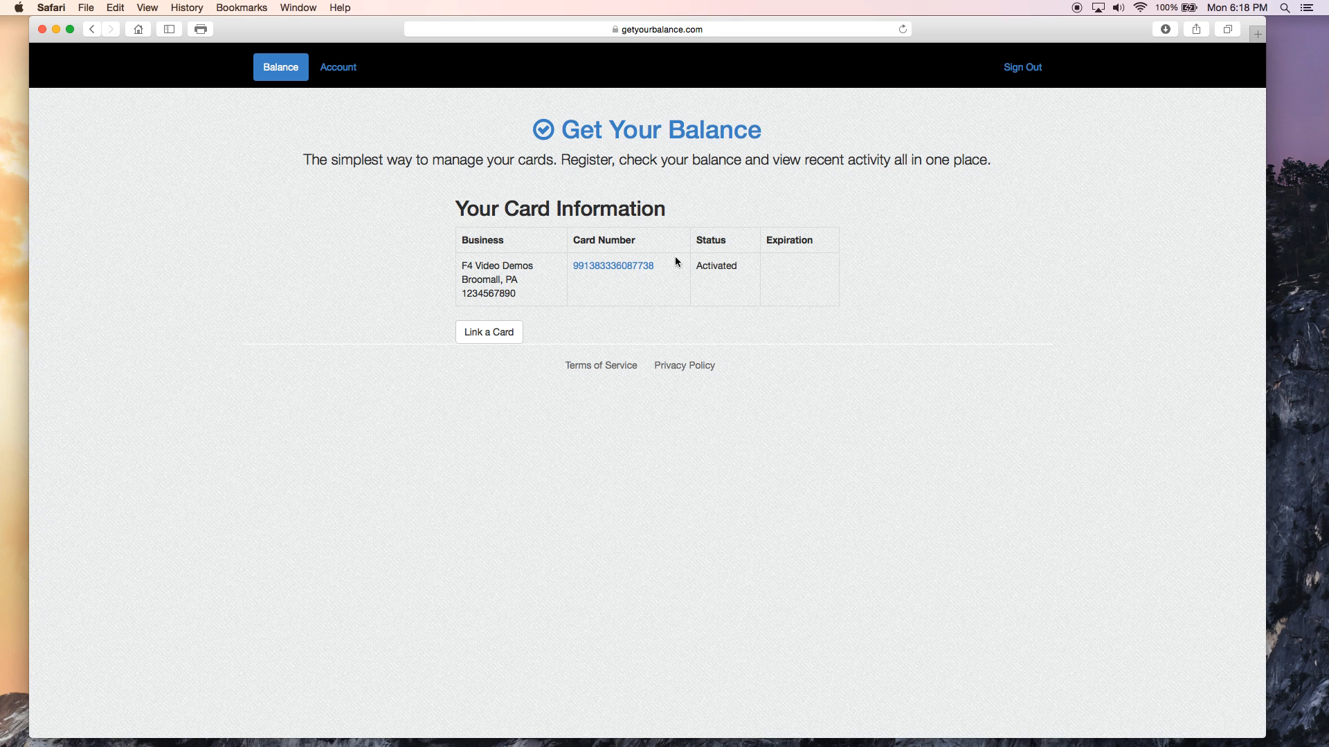
Open the card number link to view the 1.00 USD balance and Gift Issuance transaction
{"action": "left_click", "coordinate": [612, 265]}
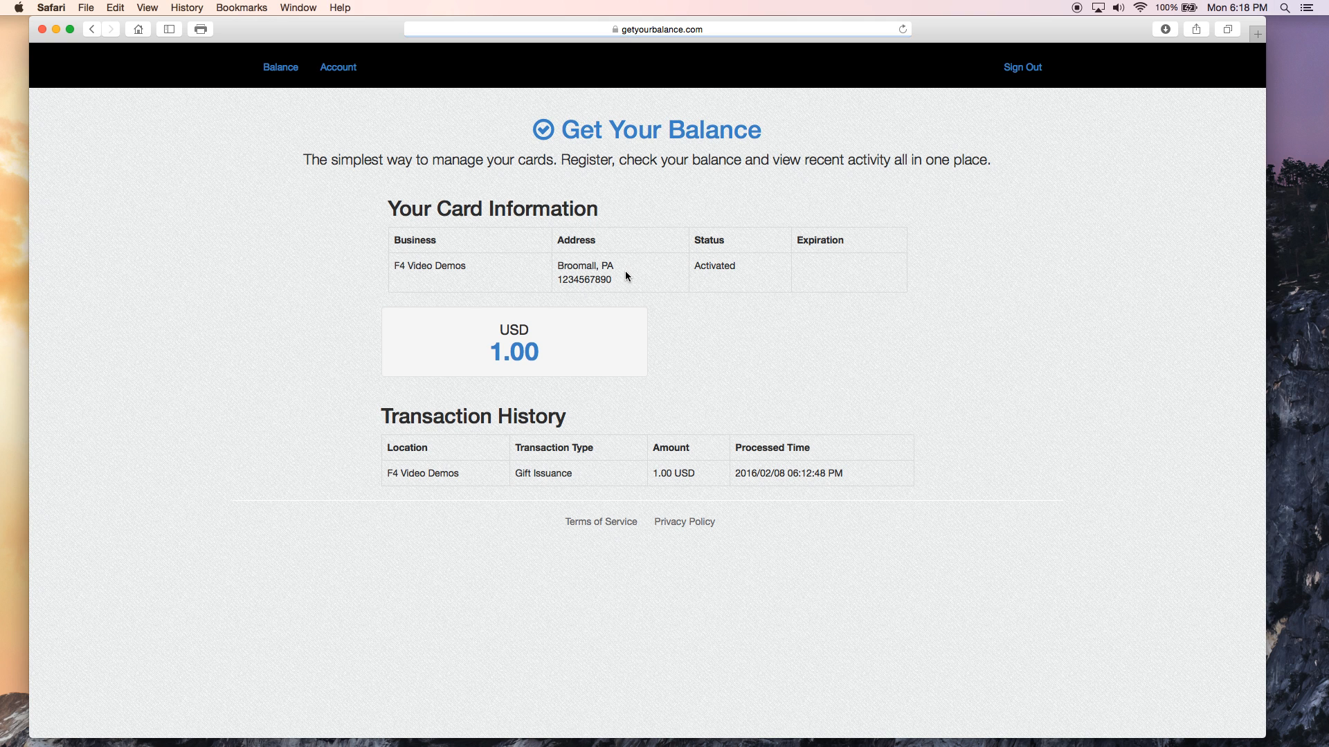
{"action": "mouse_move", "coordinate": [504, 309]}
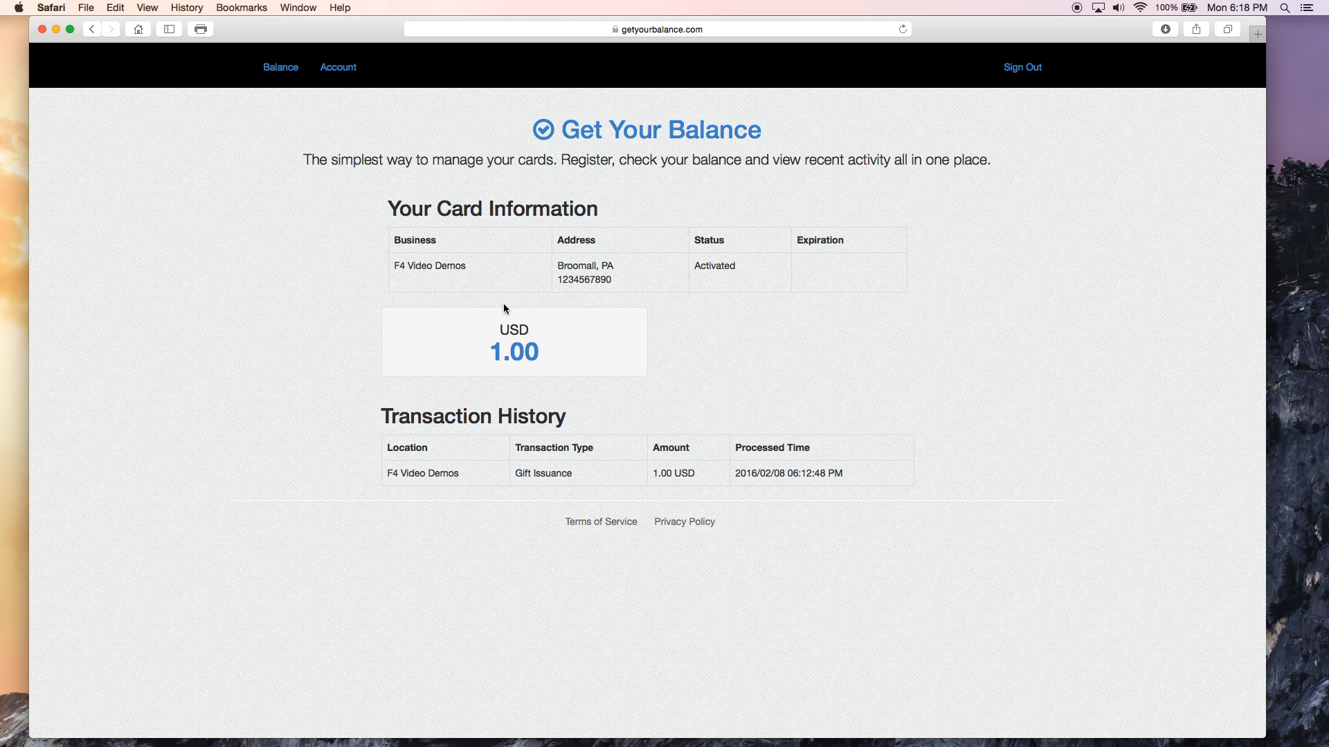
{"action": "mouse_move", "coordinate": [544, 403]}
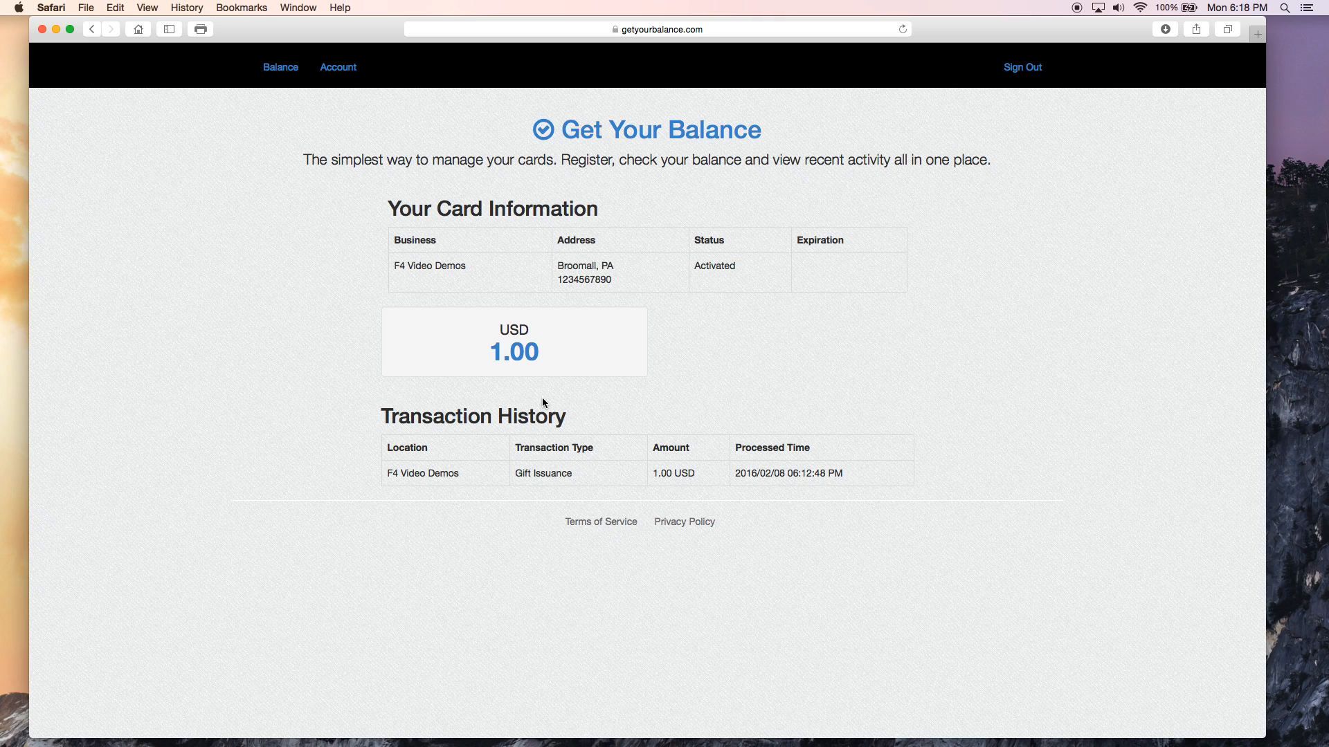
{"action": "mouse_move", "coordinate": [818, 510]}
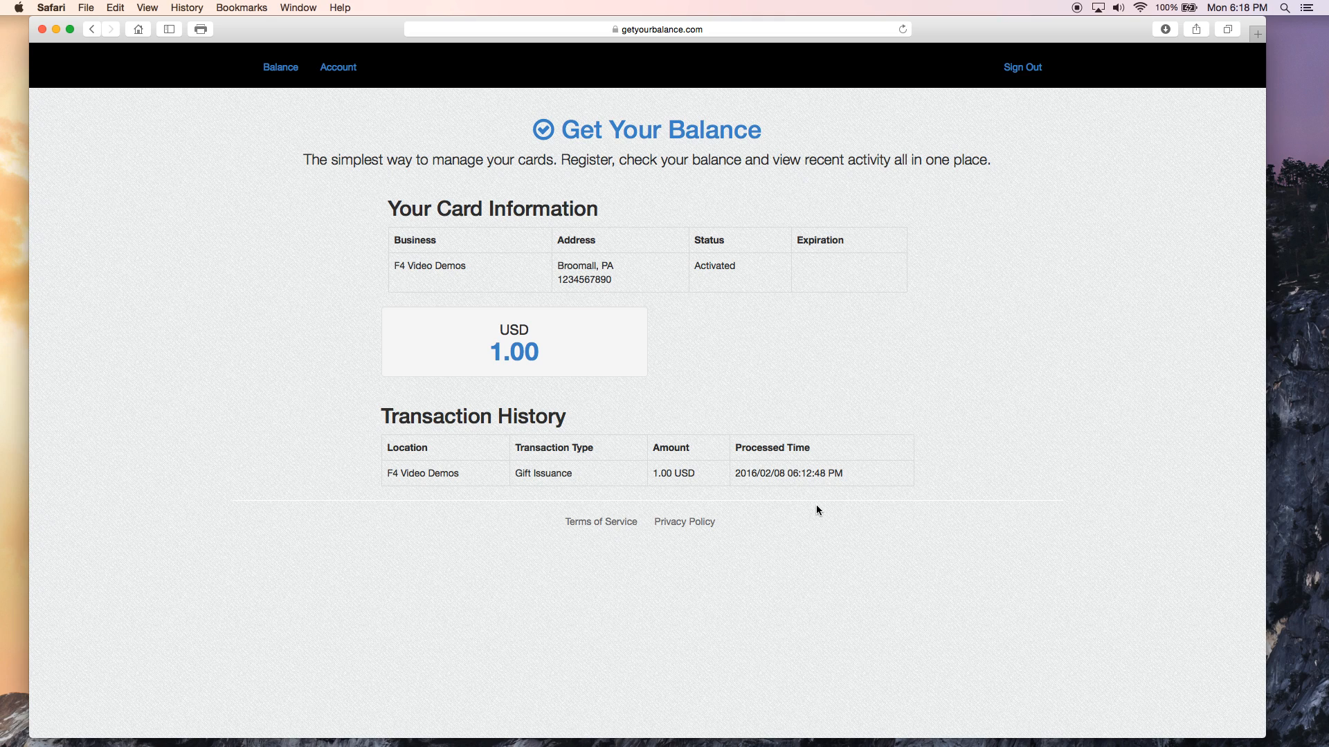
{"action": "mouse_move", "coordinate": [271, 447]}
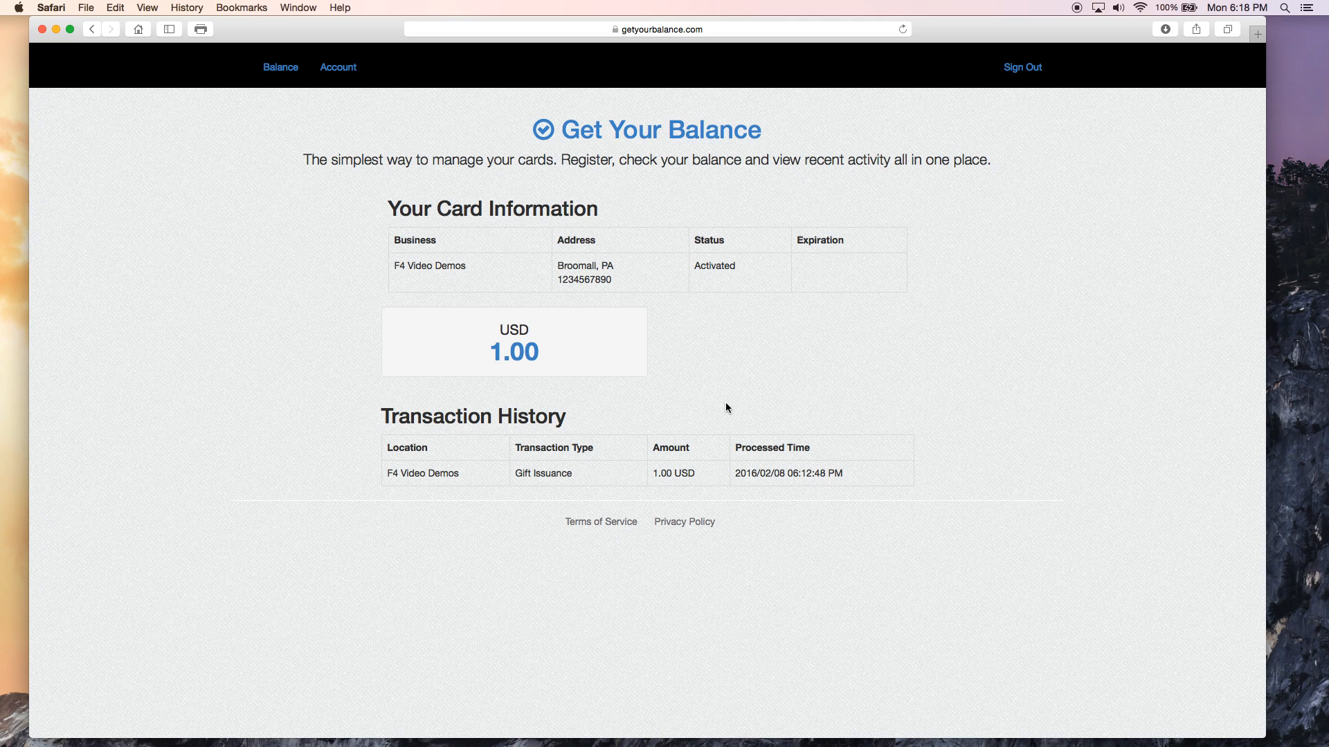
{"action": "mouse_move", "coordinate": [726, 411]}
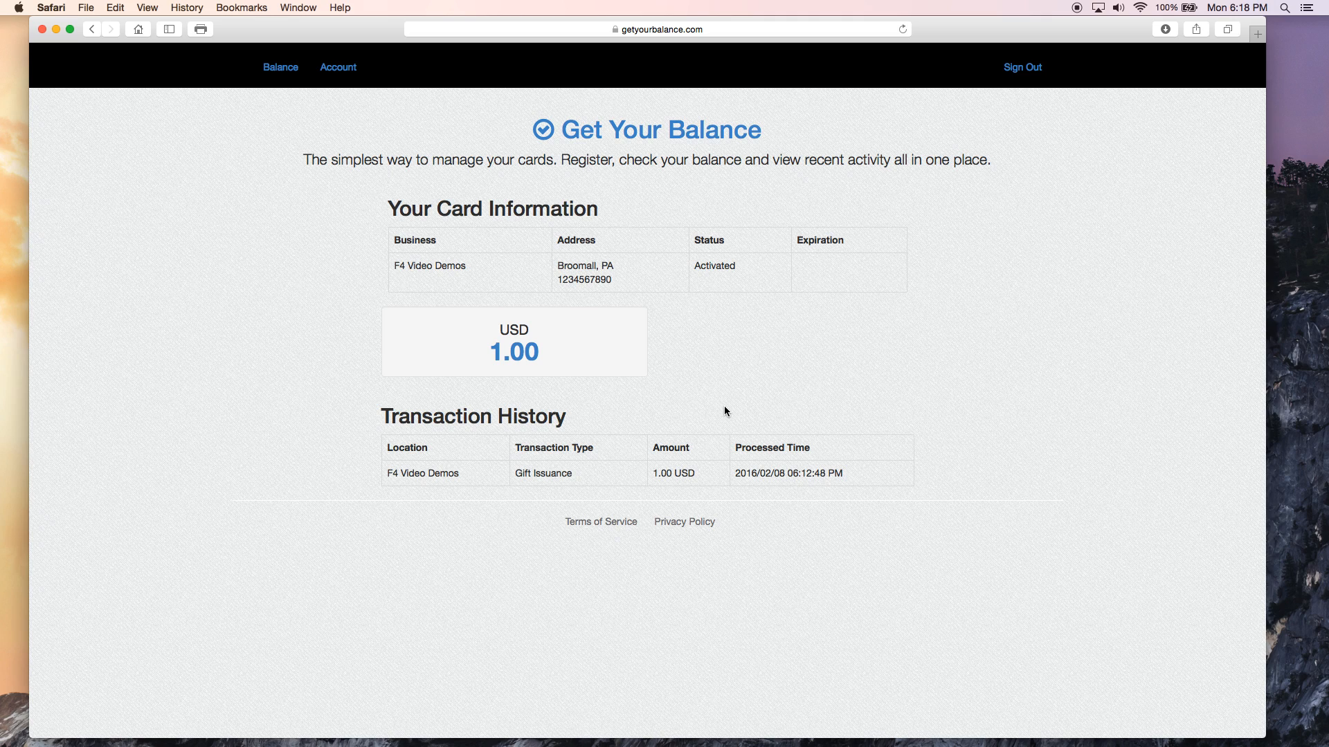
{"action": "mouse_move", "coordinate": [723, 423]}
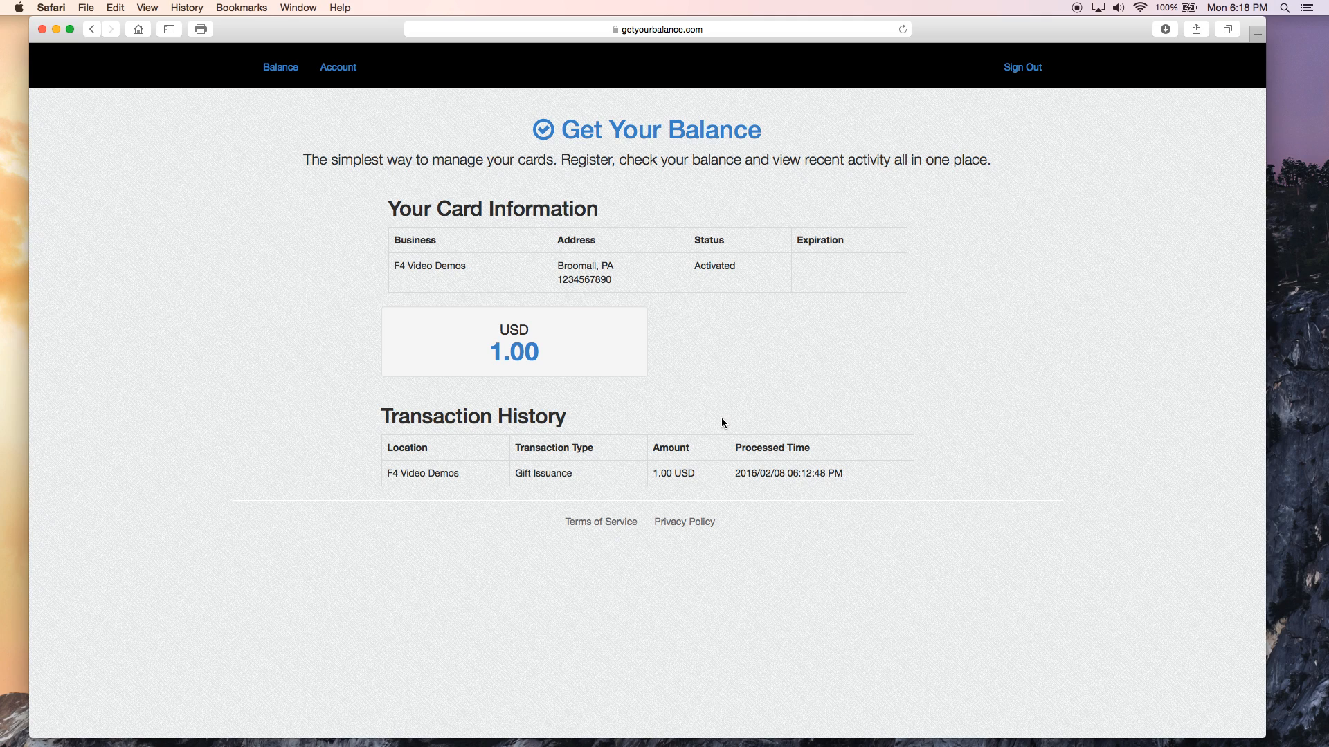